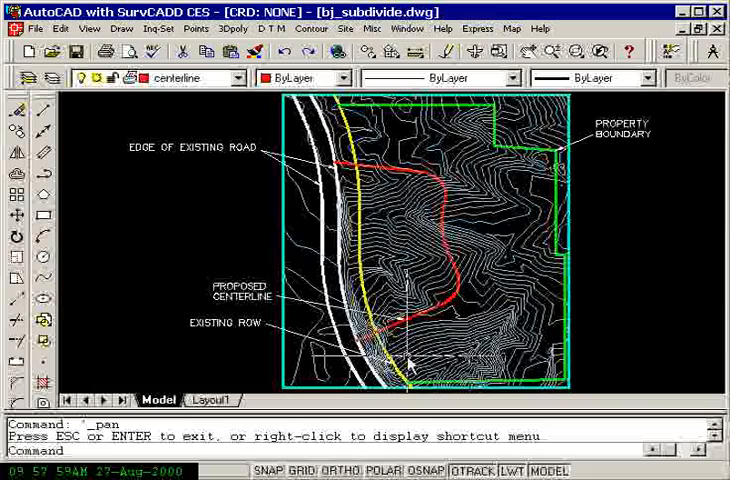
Step: Launch the 3D Viewer Window from the View menu to choose contour linework
{"action": "left_click", "coordinate": [92, 32]}
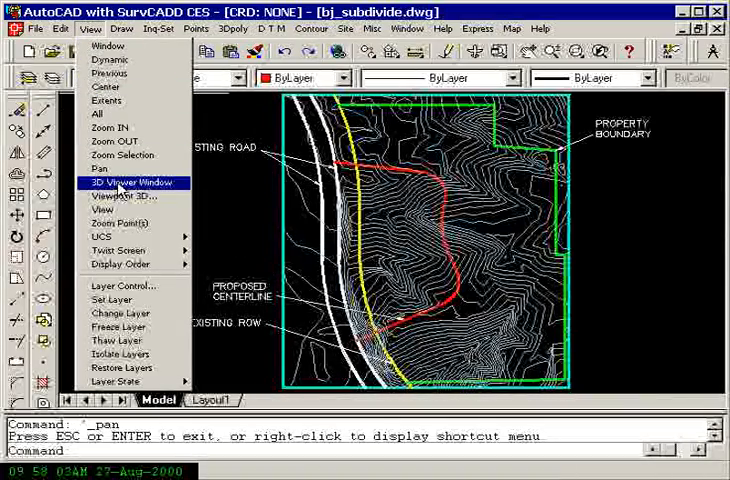
{"action": "left_click", "coordinate": [132, 184]}
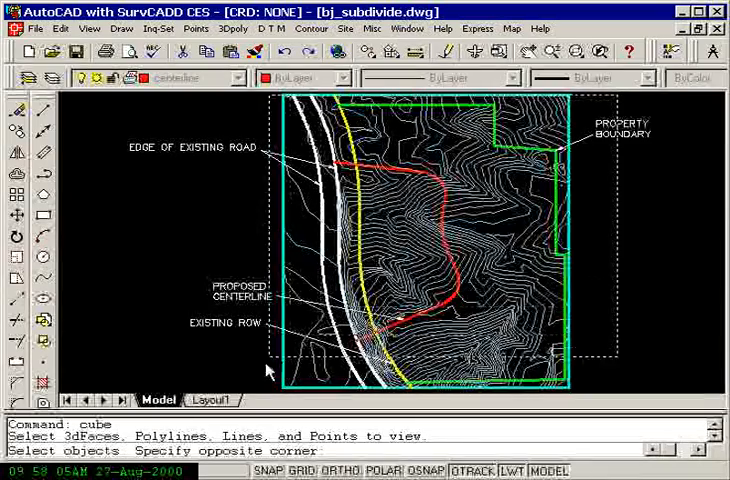
Step: Select the contour linework, tilt the 3D model with the axis slider and zoom in
{"action": "left_click", "coordinate": [244, 358]}
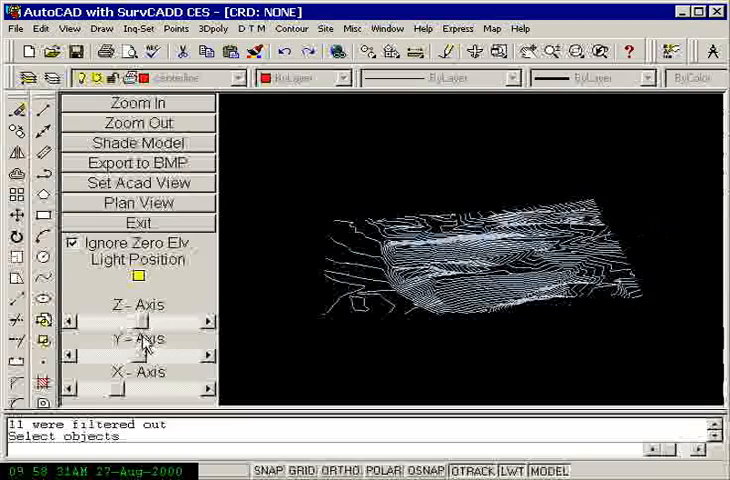
{"action": "left_click", "coordinate": [136, 104]}
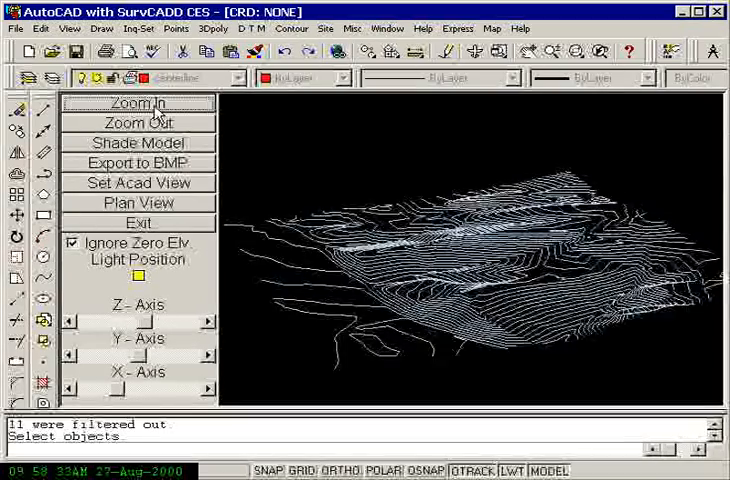
{"action": "left_click", "coordinate": [136, 104]}
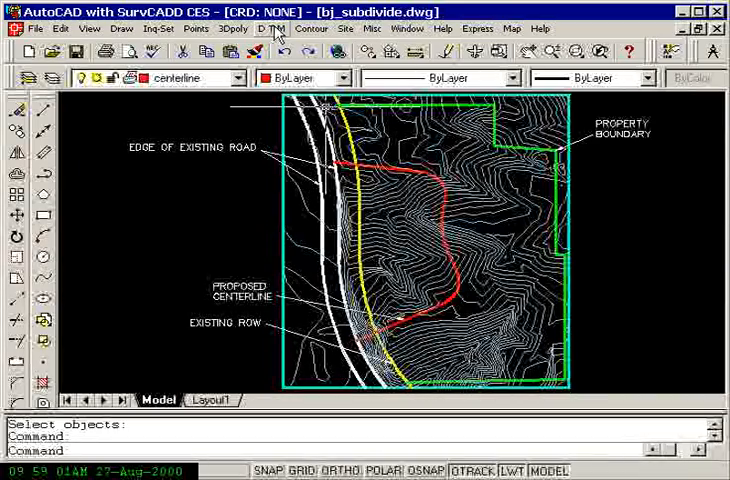
Step: Start DTM > Make 3D Grid File as subdivide.grd, confirming replacement of the existing file
{"action": "left_click", "coordinate": [268, 28]}
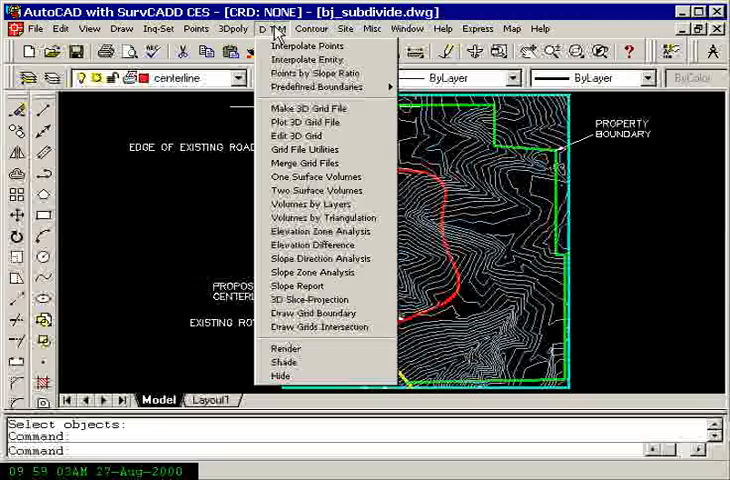
{"action": "mouse_move", "coordinate": [304, 108]}
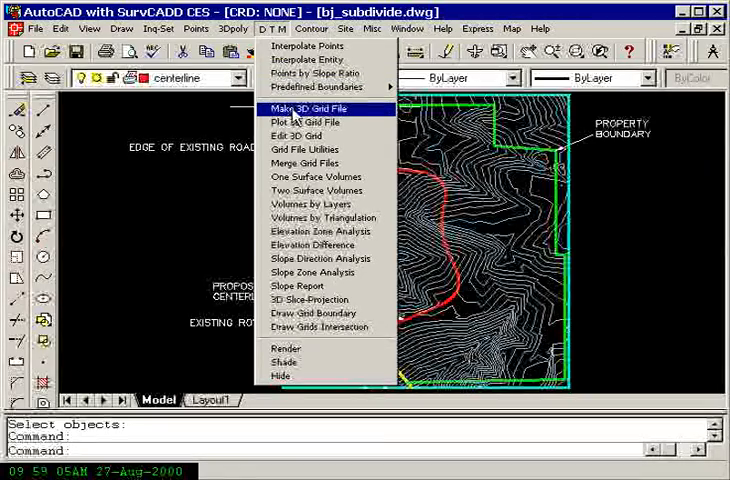
{"action": "left_click", "coordinate": [308, 108]}
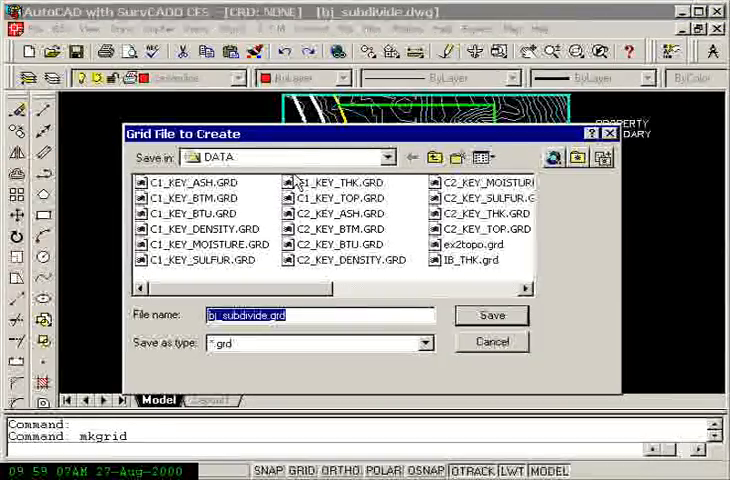
{"action": "mouse_move", "coordinate": [296, 176]}
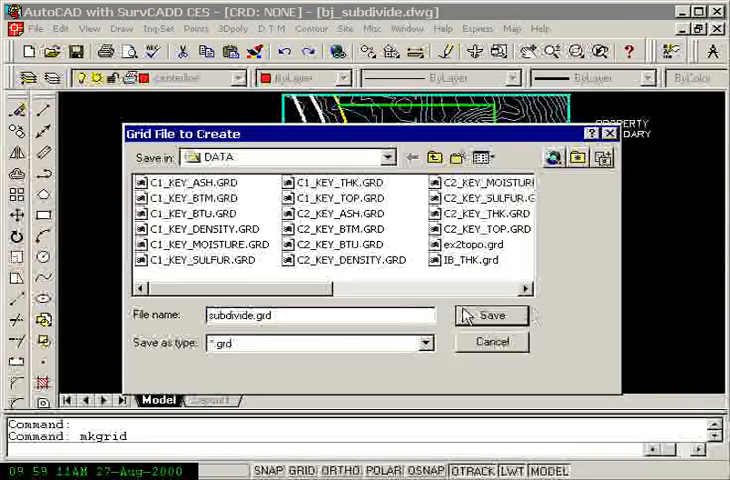
{"action": "left_click", "coordinate": [490, 316]}
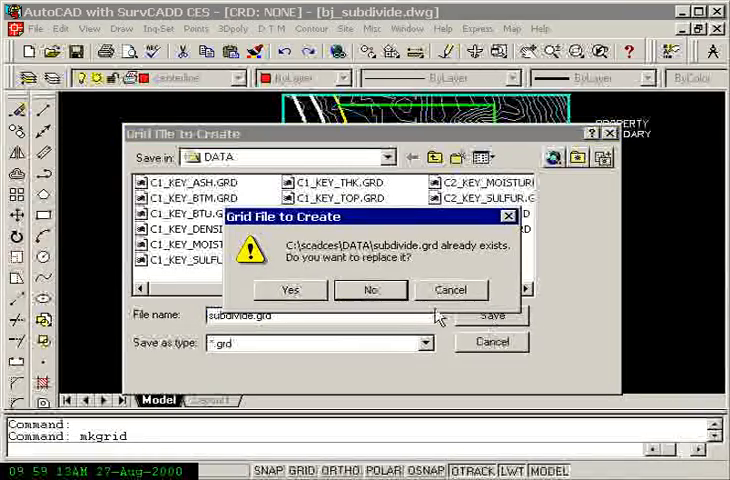
{"action": "left_click", "coordinate": [292, 288]}
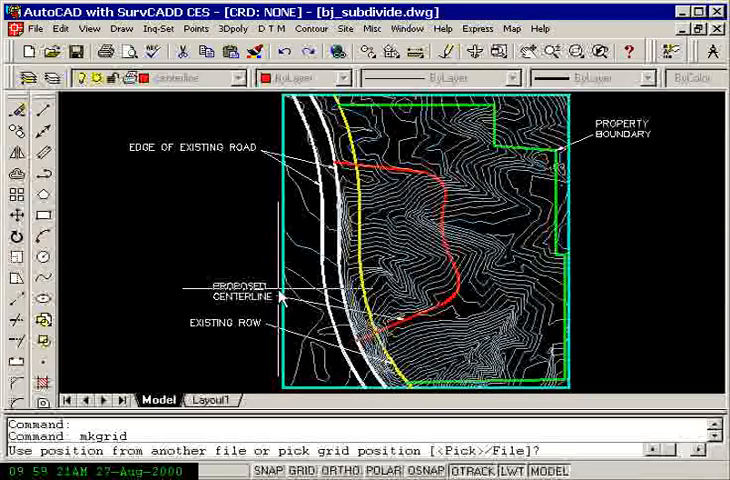
Step: Pick the grid position on screen and build the grid by 5 × 5 cell dimensions
{"action": "key", "text": "Enter"}
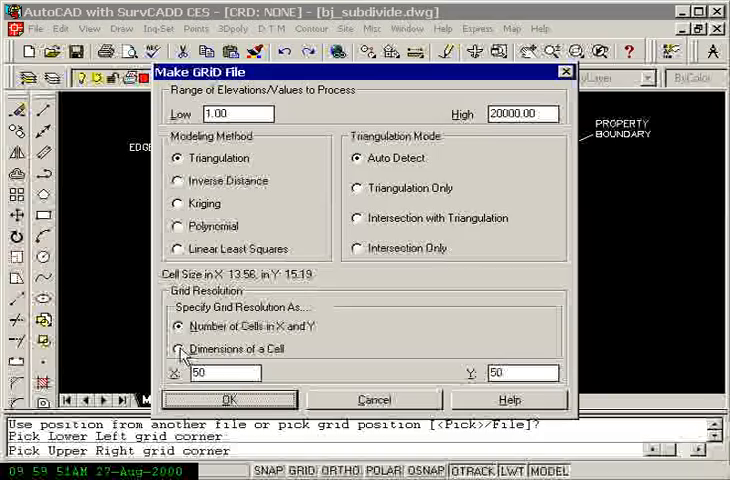
{"action": "left_click", "coordinate": [180, 348]}
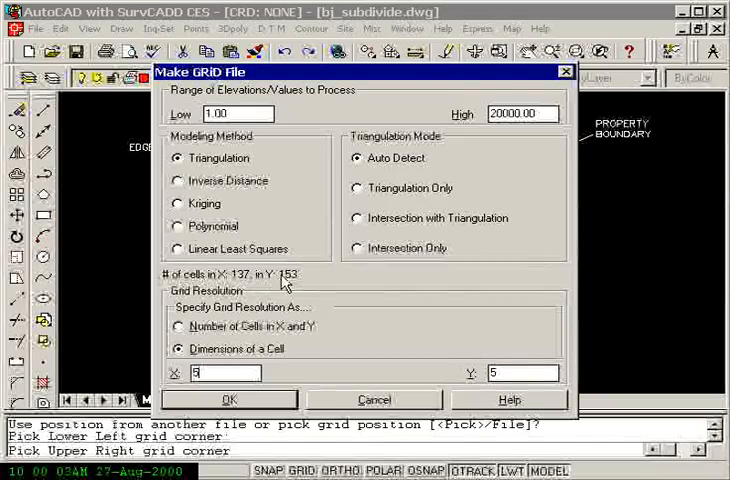
{"action": "mouse_move", "coordinate": [300, 284]}
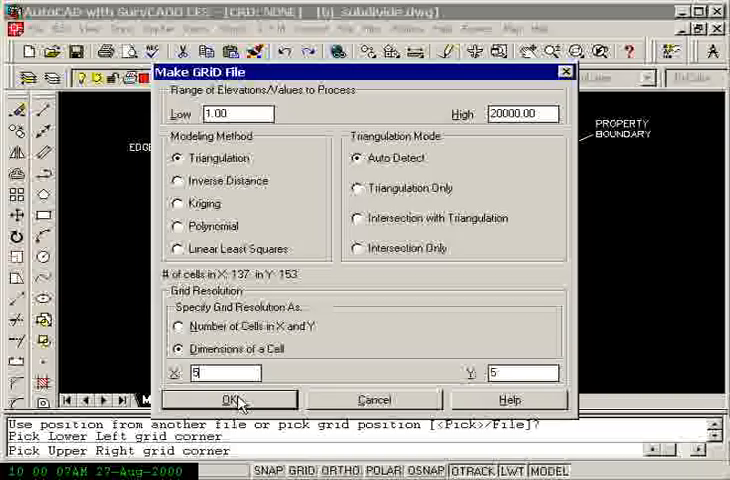
{"action": "left_click", "coordinate": [232, 400]}
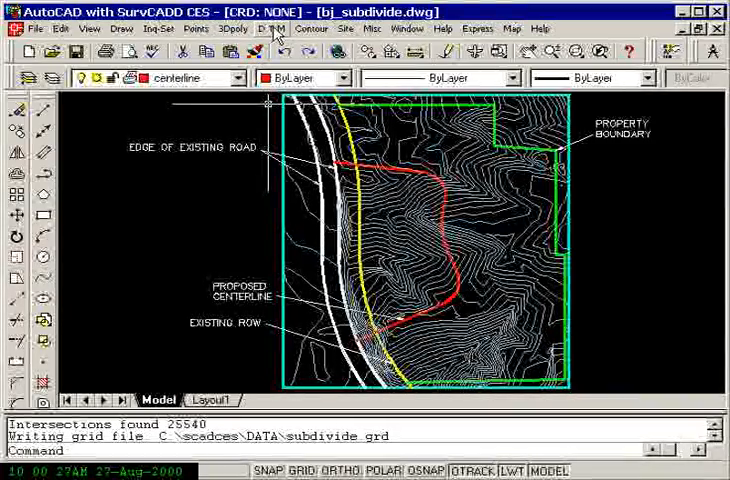
Step: Run DTM > Plot 3D Grid File with default options and choose the grid file to plot
{"action": "left_click", "coordinate": [270, 28]}
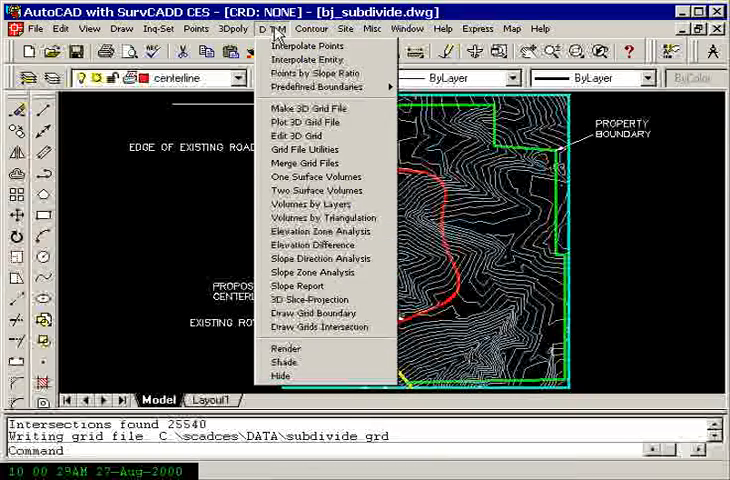
{"action": "mouse_move", "coordinate": [312, 120]}
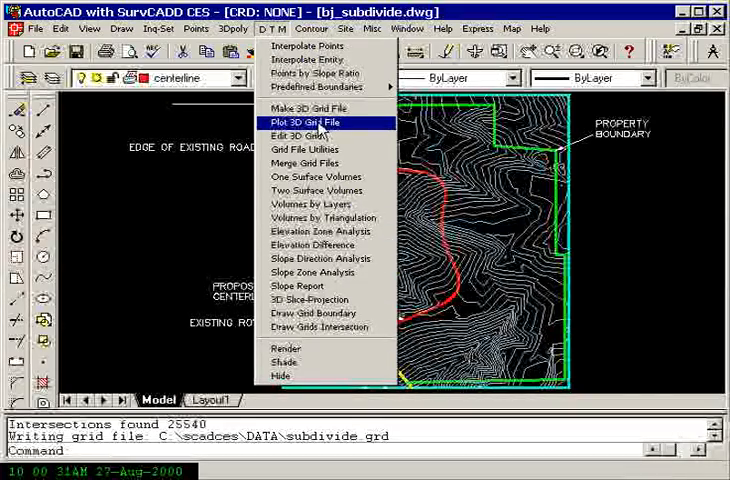
{"action": "left_click", "coordinate": [310, 122]}
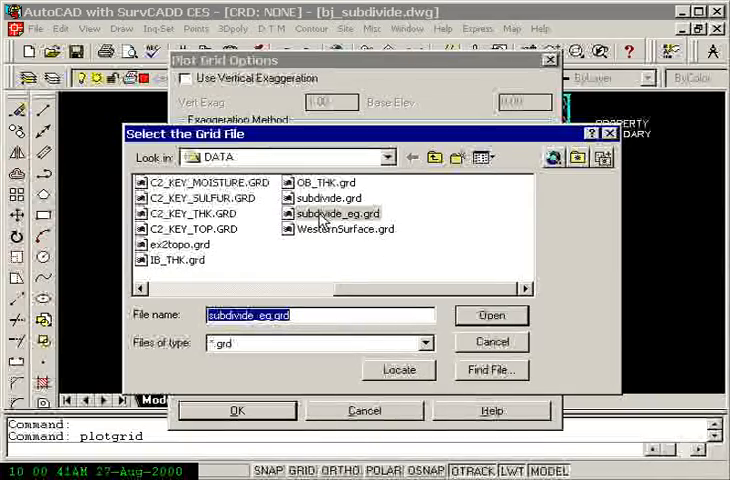
{"action": "left_click", "coordinate": [328, 196]}
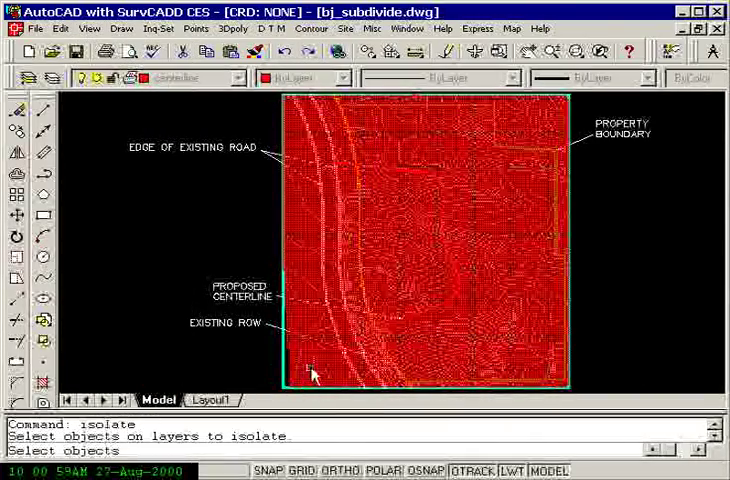
Step: Isolate the mesh layer, then select the red mesh in the 3D Viewer Window
{"action": "left_click", "coordinate": [310, 376]}
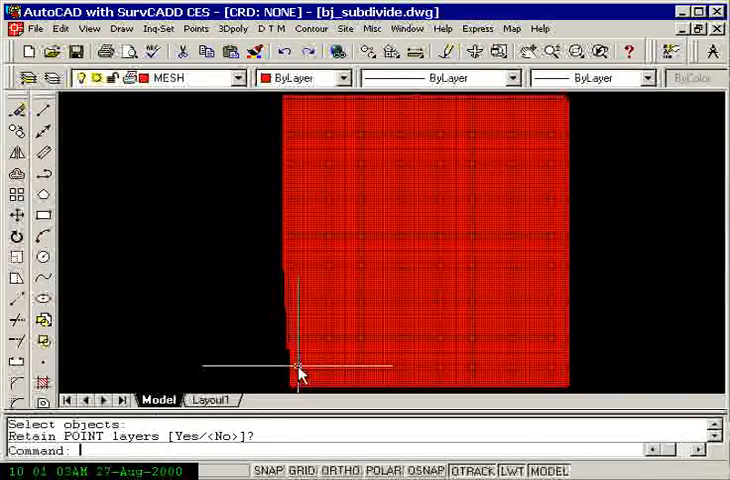
{"action": "left_click", "coordinate": [90, 28]}
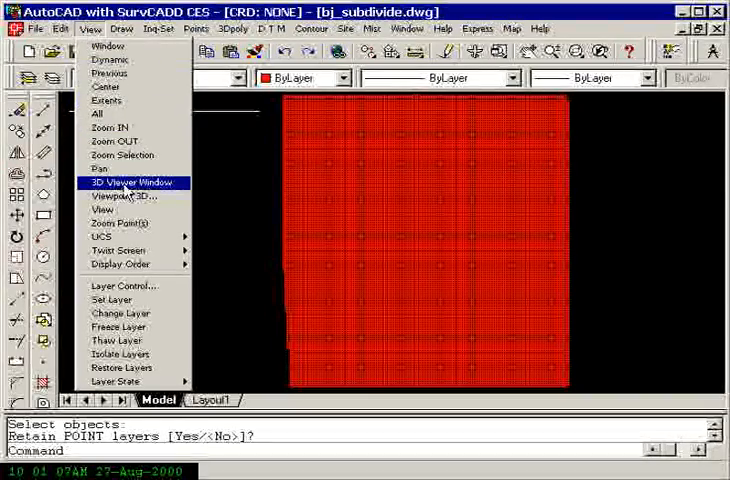
{"action": "left_click", "coordinate": [136, 184]}
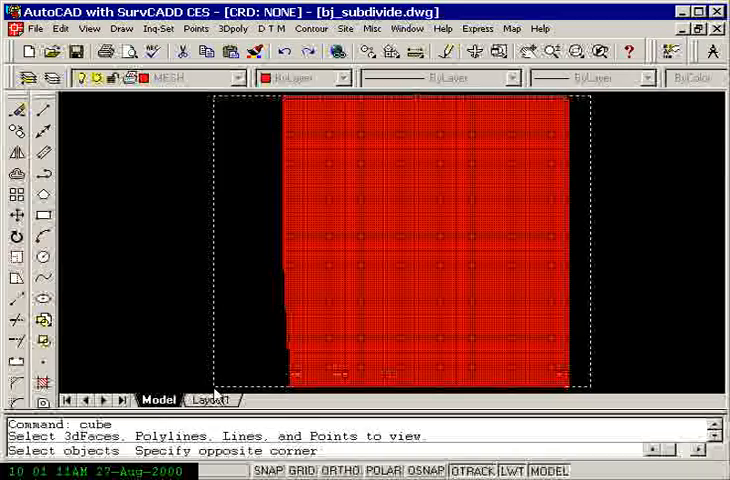
{"action": "left_click", "coordinate": [588, 384]}
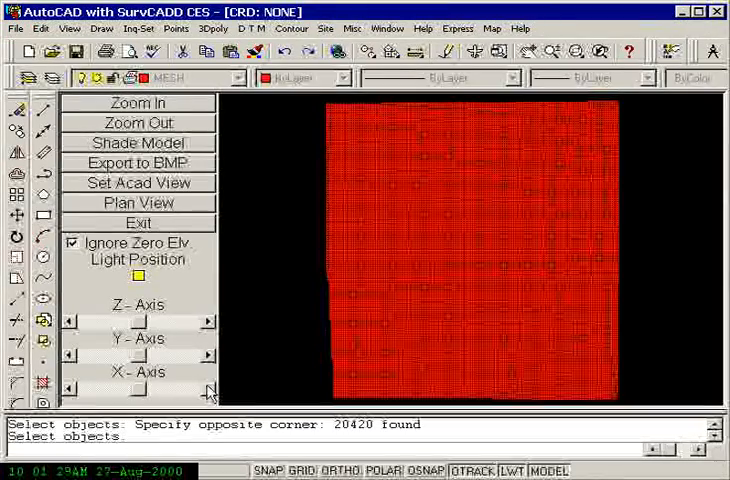
{"action": "mouse_move", "coordinate": [398, 136]}
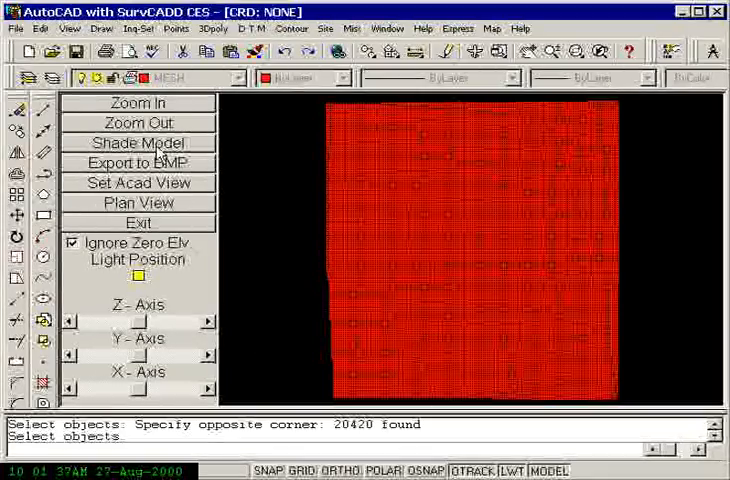
Step: Shade the mesh model and rotate it about the Z axis with the slider arrow
{"action": "left_click", "coordinate": [138, 142]}
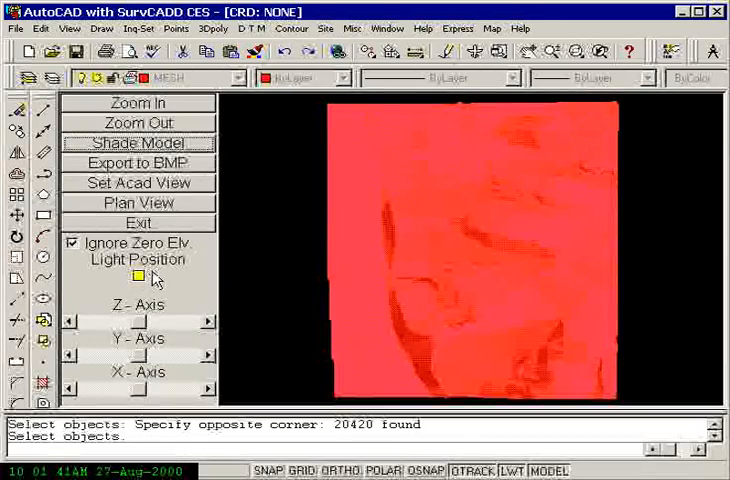
{"action": "mouse_move", "coordinate": [484, 208]}
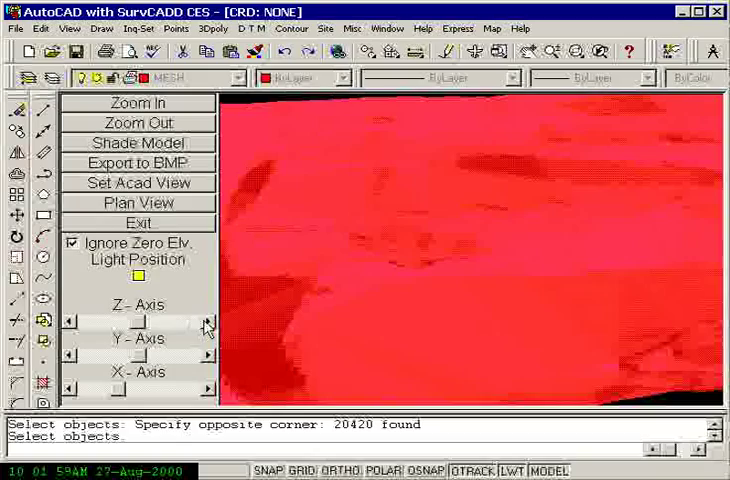
{"action": "left_click", "coordinate": [204, 328]}
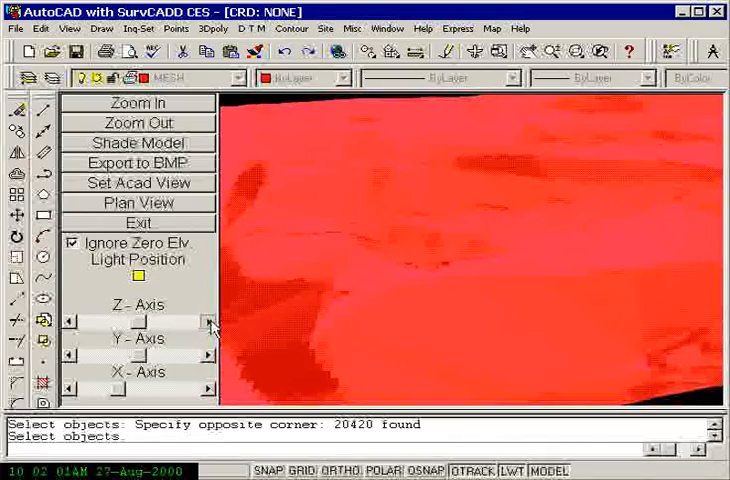